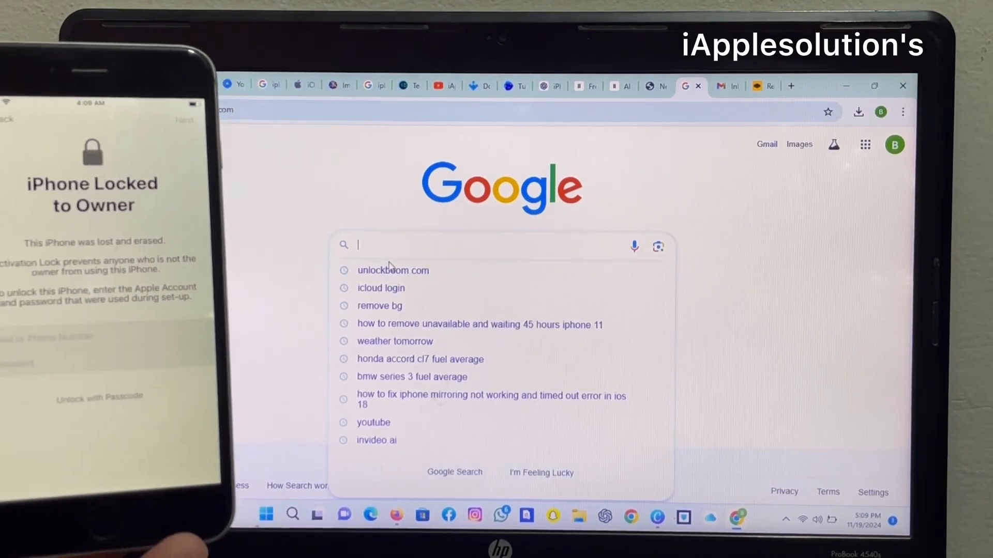
- Search Google for unlockboom.com and open the UnlockBoom site from the results
click(393, 270)
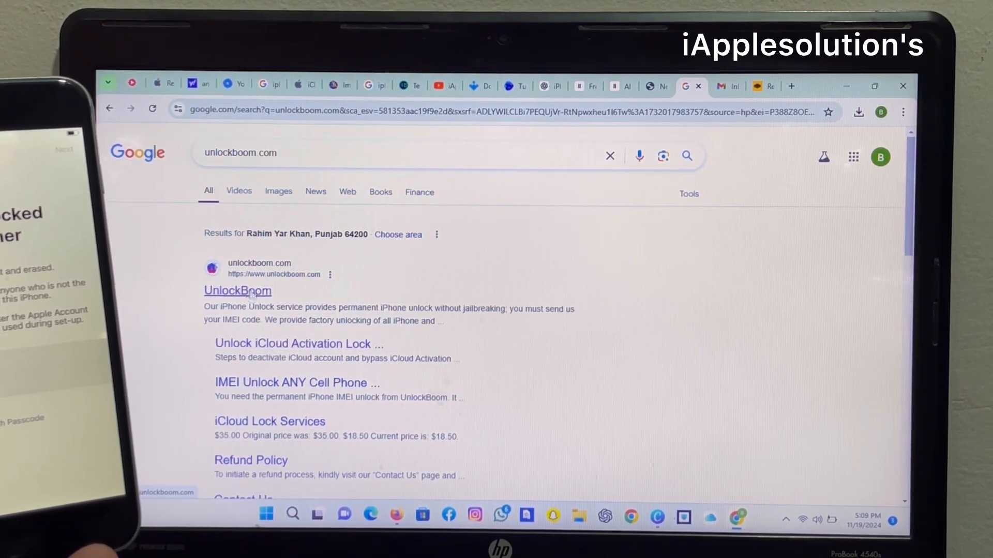
click(238, 291)
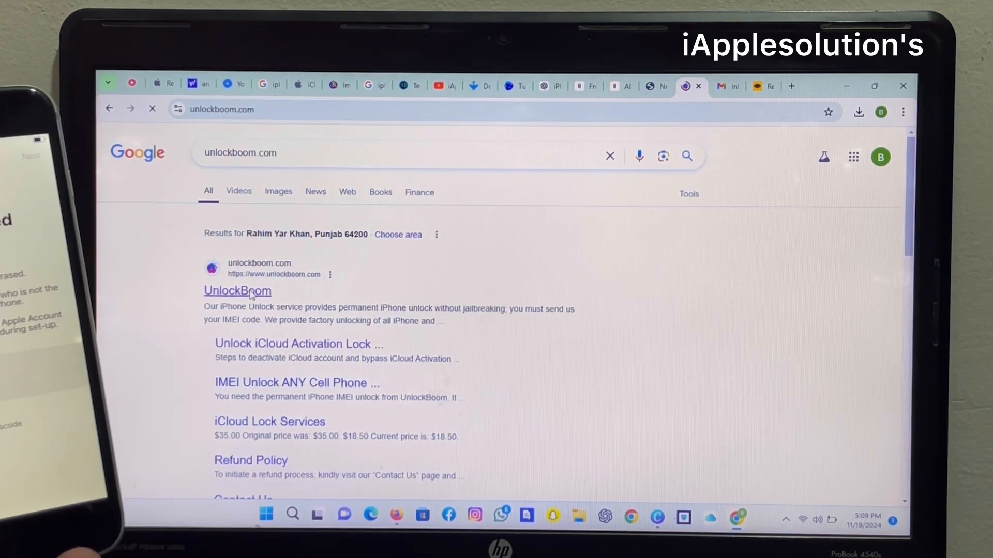
click(238, 290)
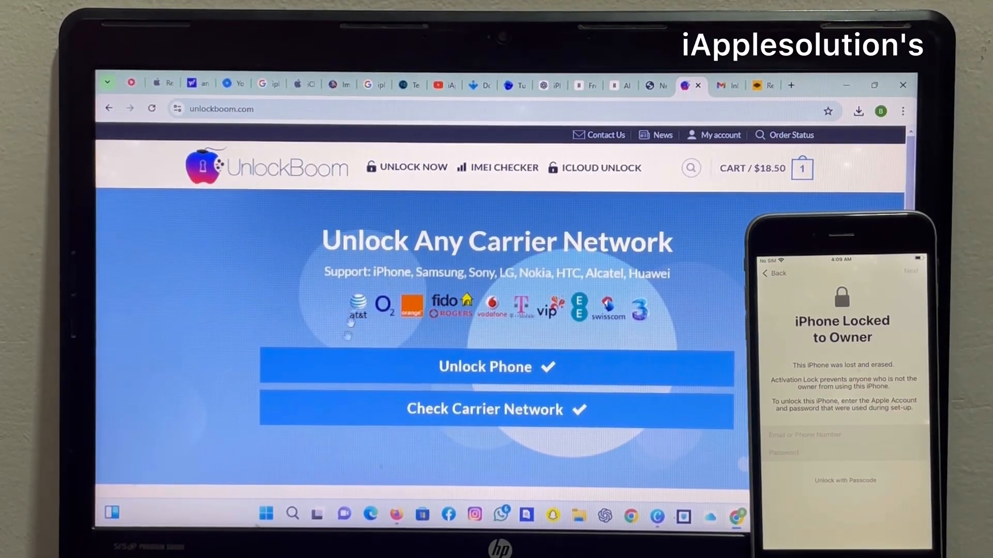
mouse_move(463, 400)
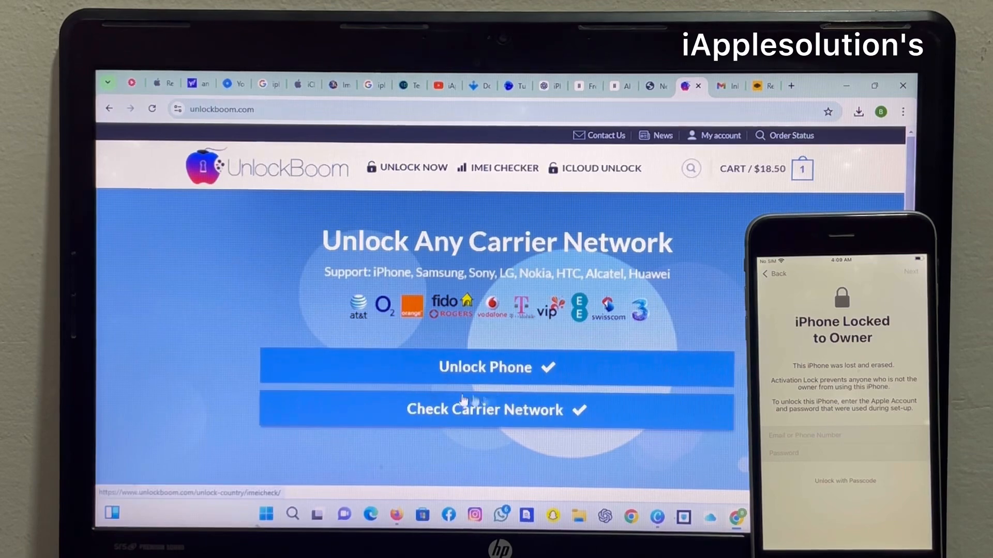
- Open the $18.50 iCloud Activation Lock removal page and highlight its delivery time
scroll(down, 3)
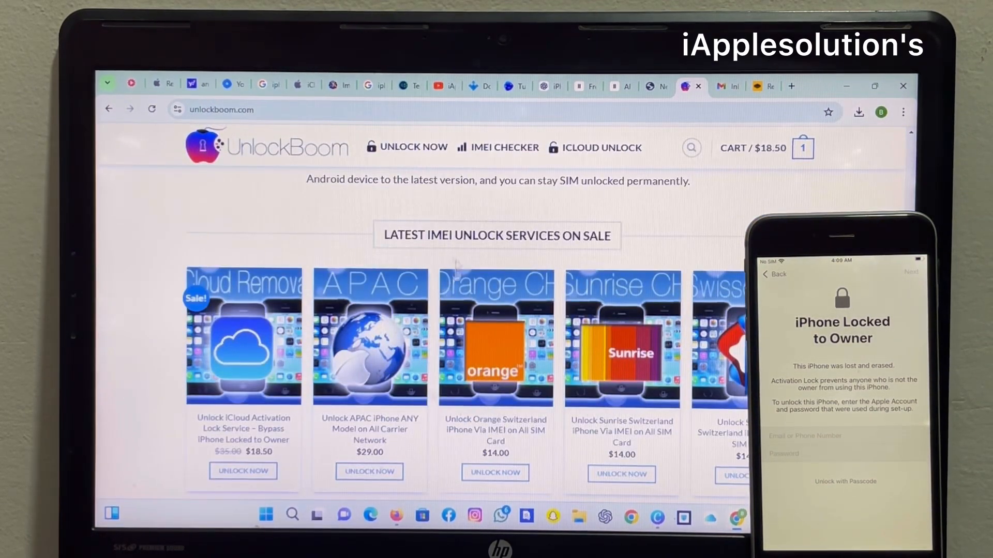
mouse_move(228, 345)
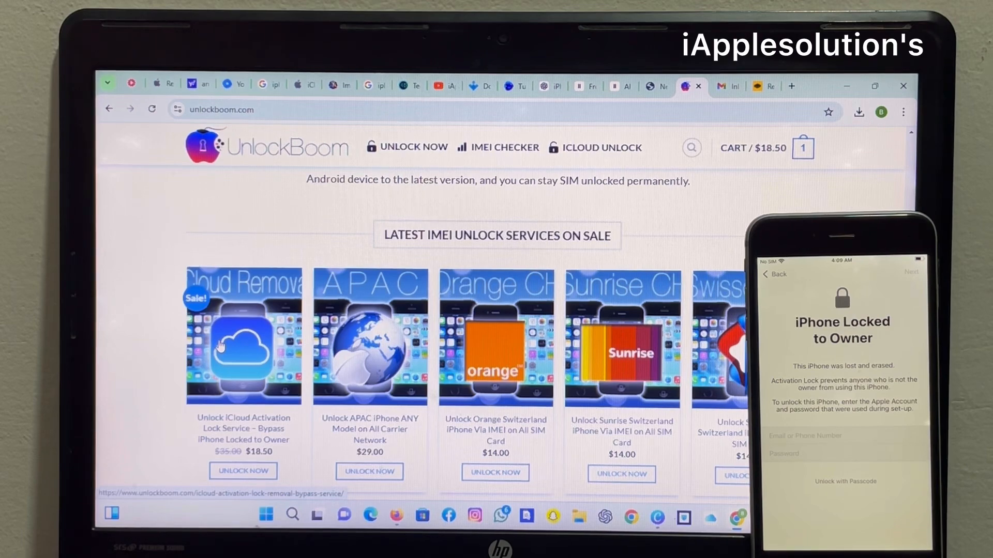
mouse_move(218, 377)
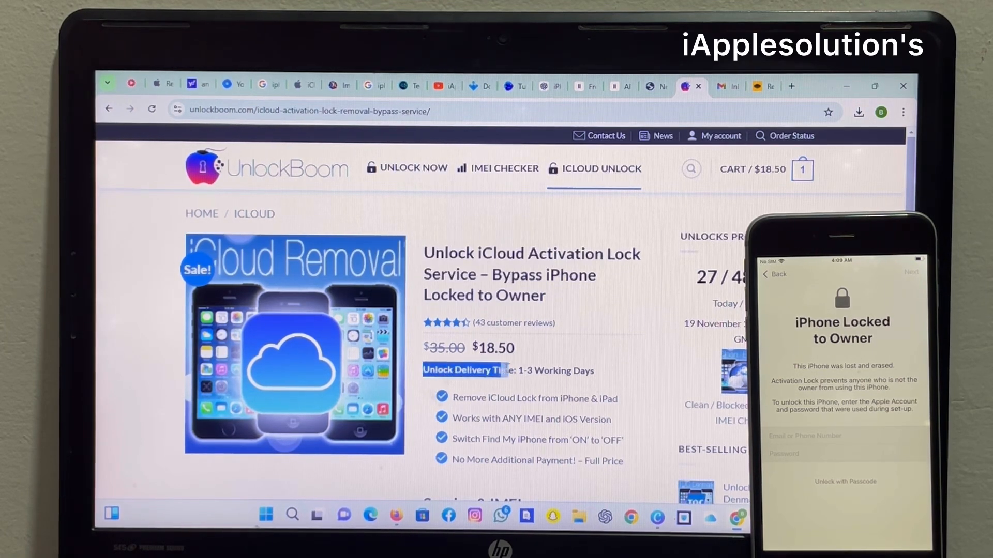
double_click(507, 370)
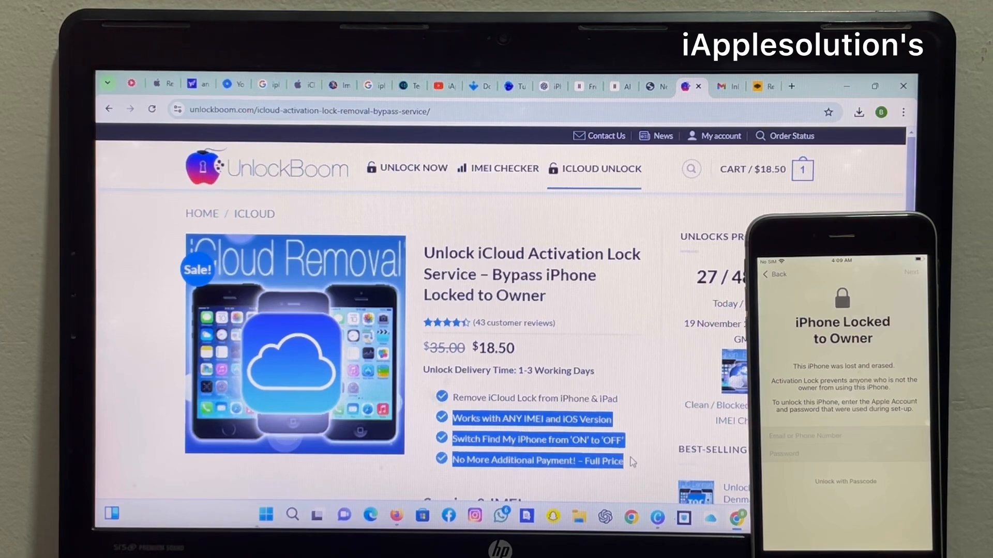
mouse_move(910, 200)
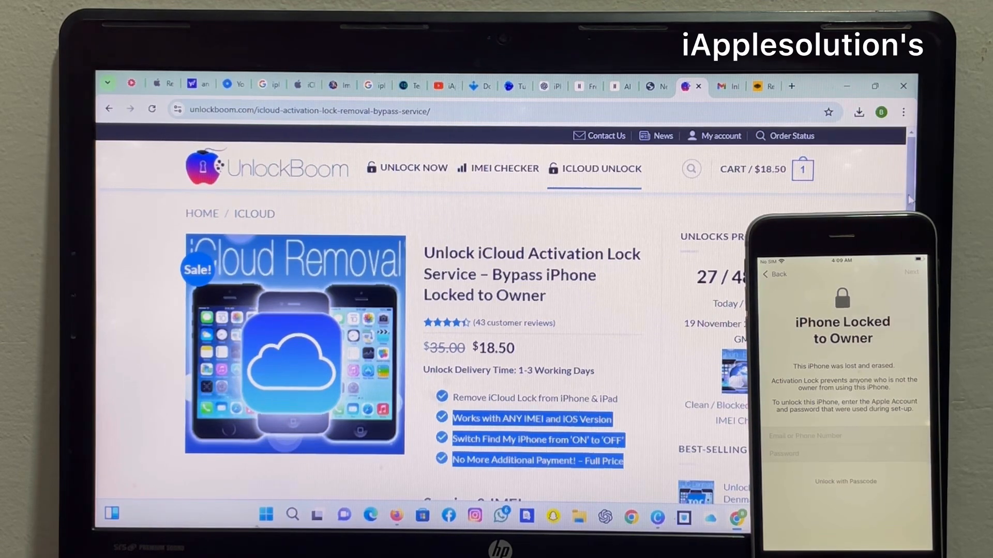
scroll(down, 3)
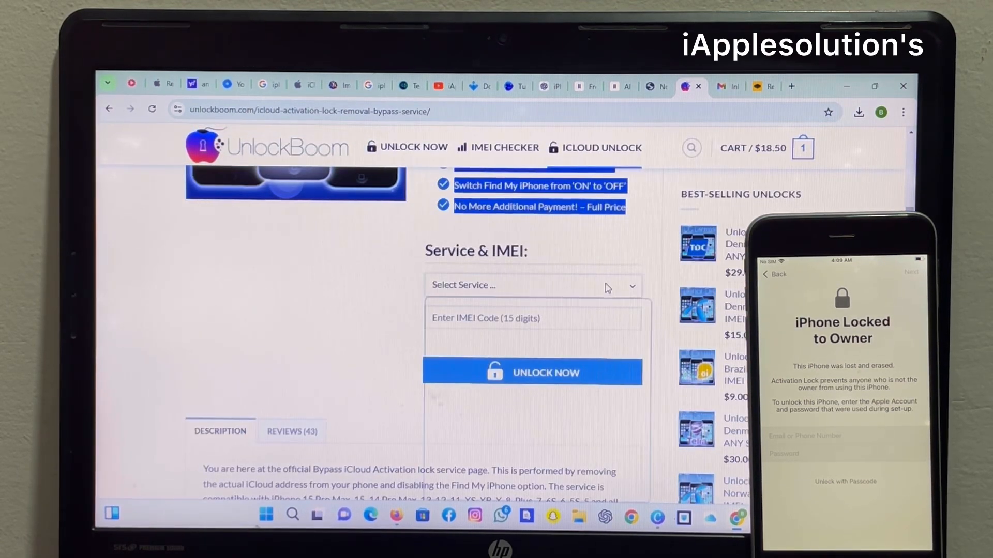
click(532, 285)
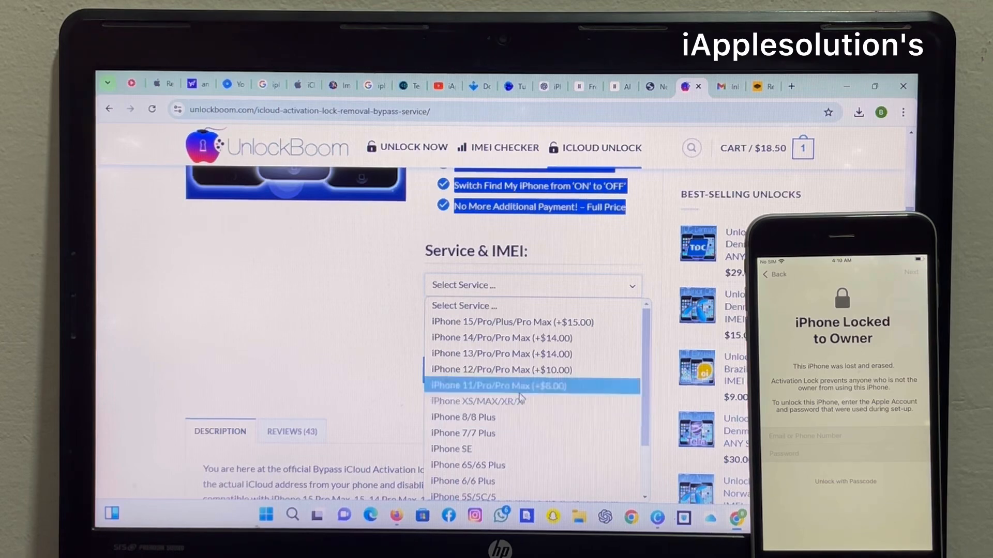
mouse_move(500, 370)
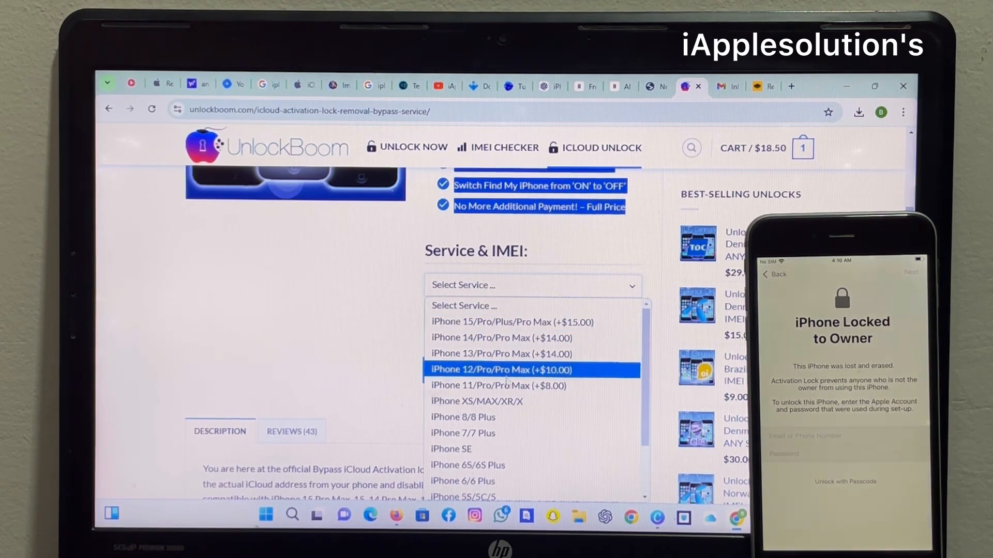
click(467, 464)
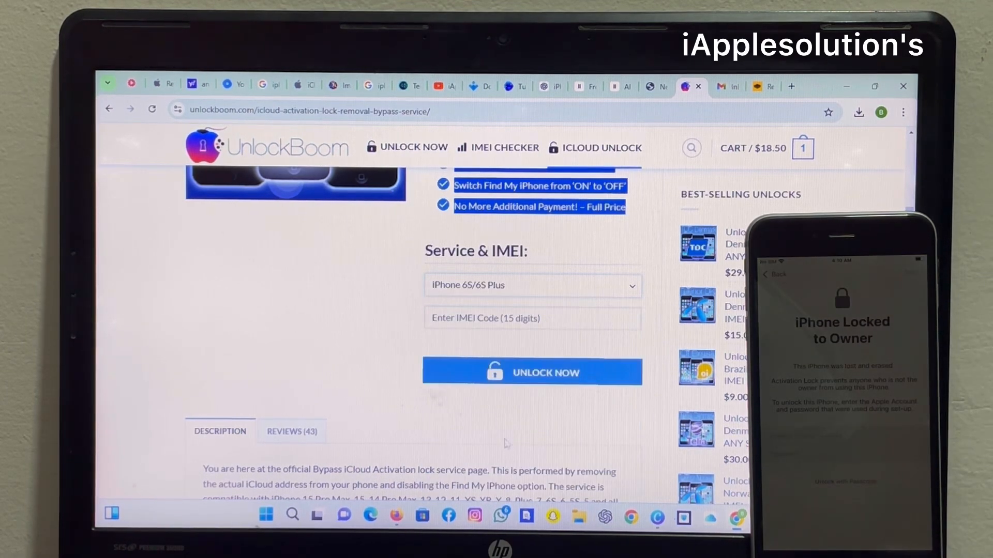
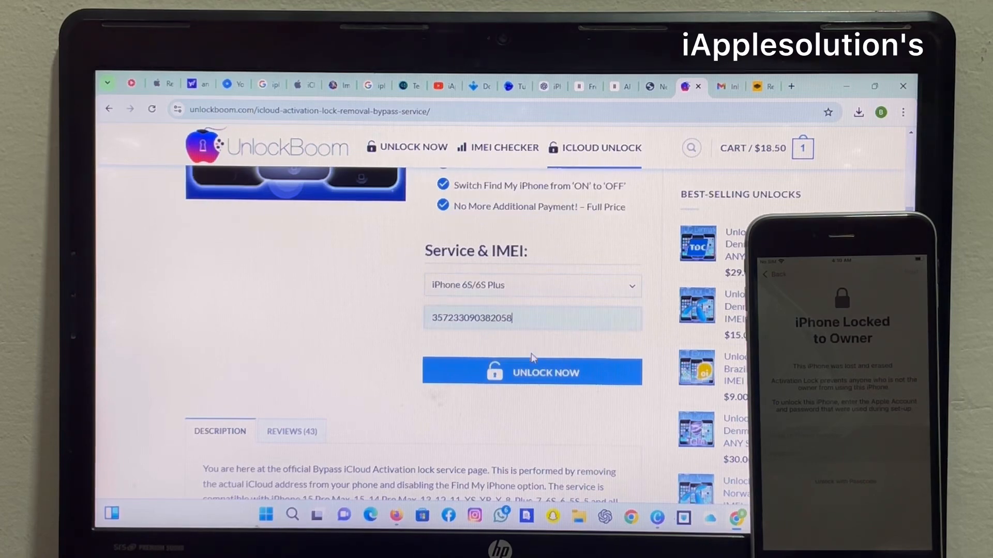
click(531, 372)
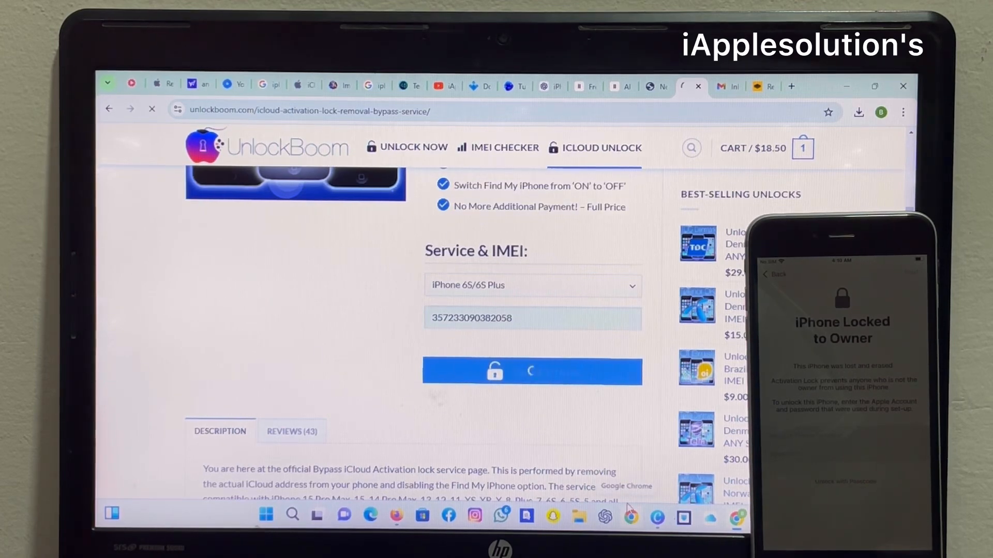
click(531, 371)
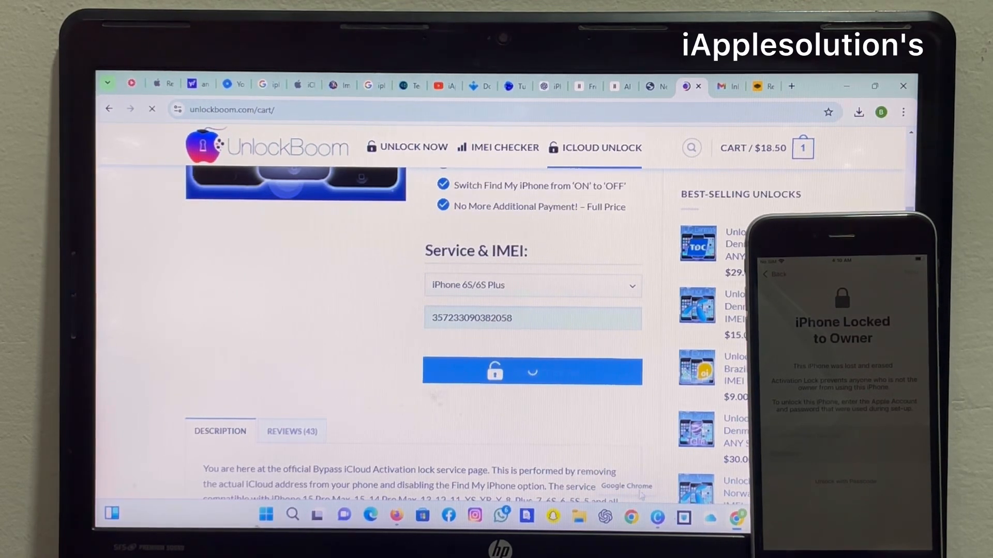
click(531, 371)
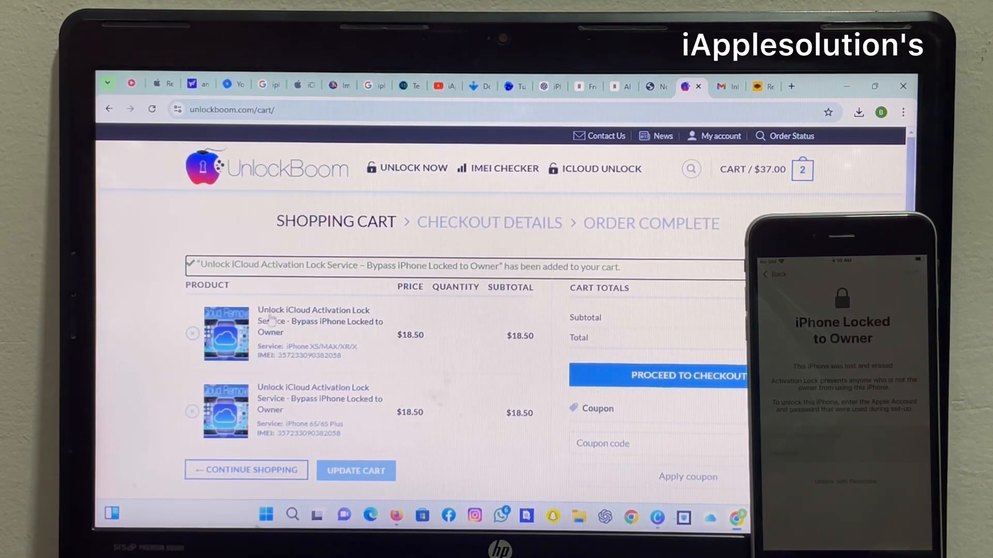
- Remove the iPhone XS/MAX/XR/X item, accept the terms, and pay via Stripe Checkout
click(355, 471)
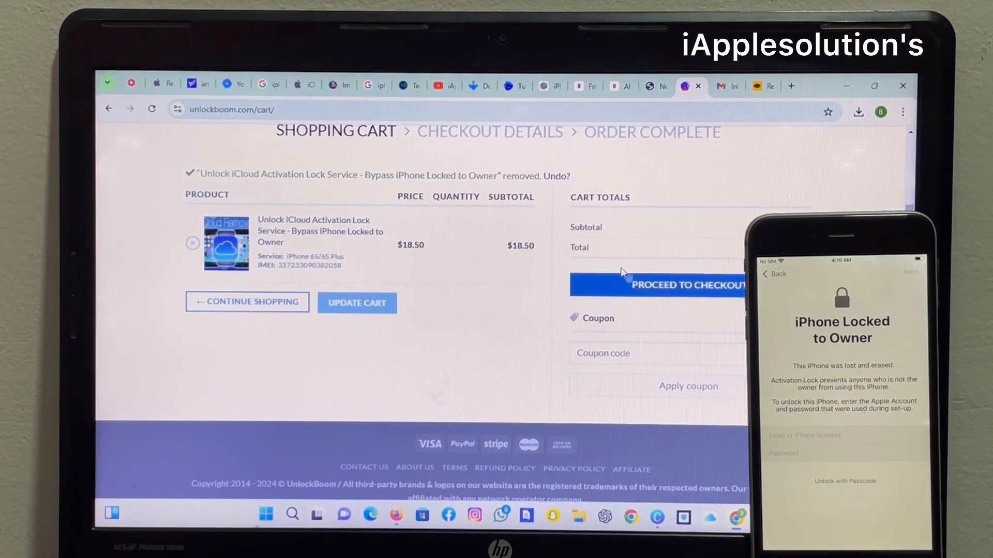
click(687, 285)
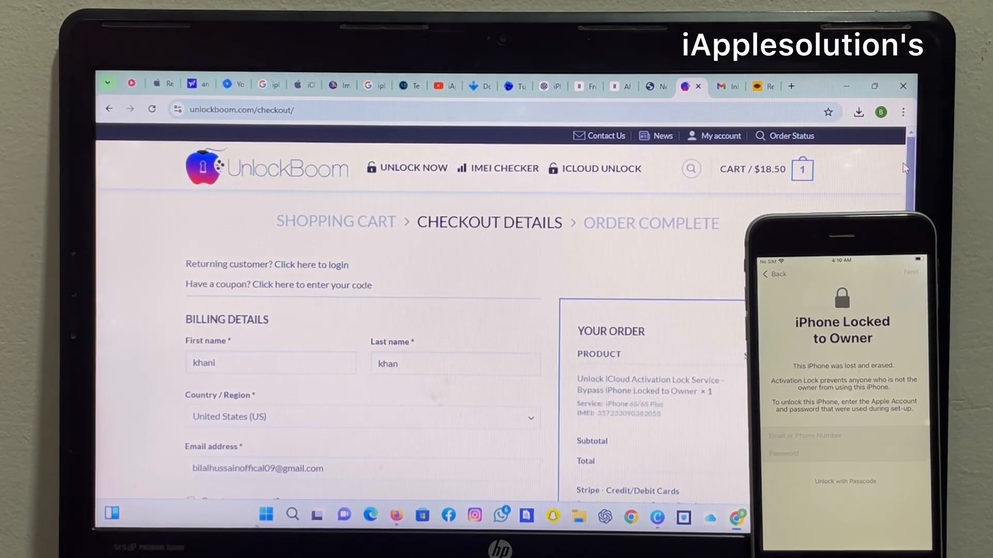
scroll(down, 3)
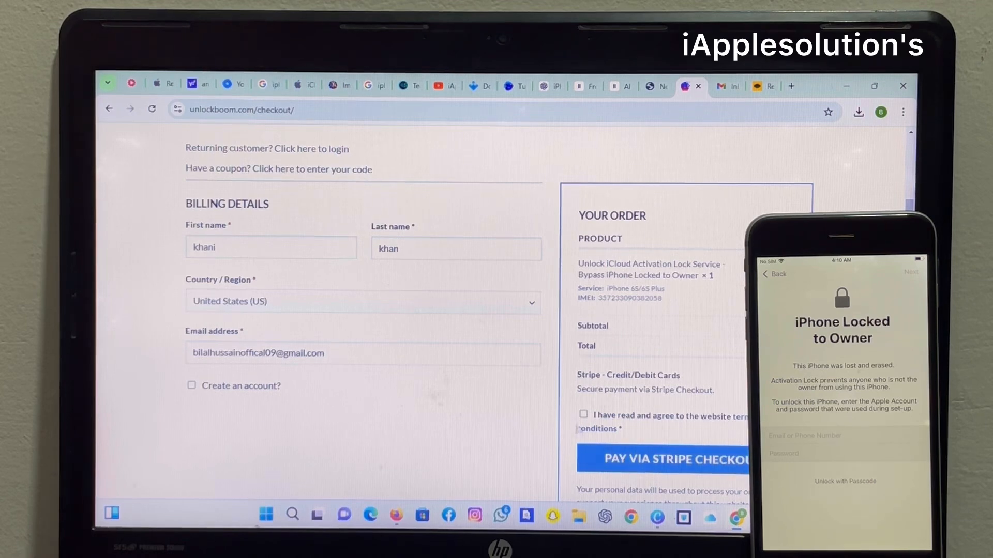
click(583, 414)
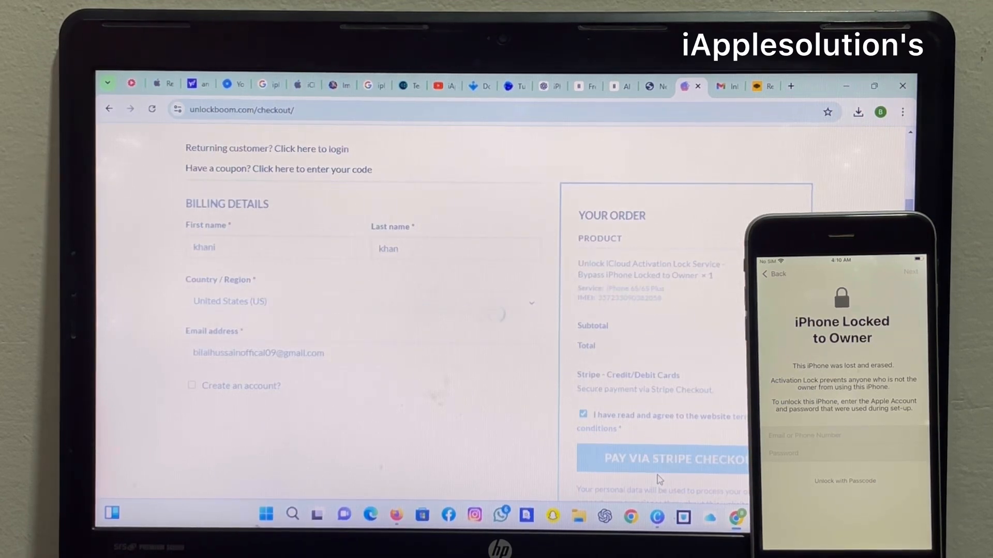
click(662, 458)
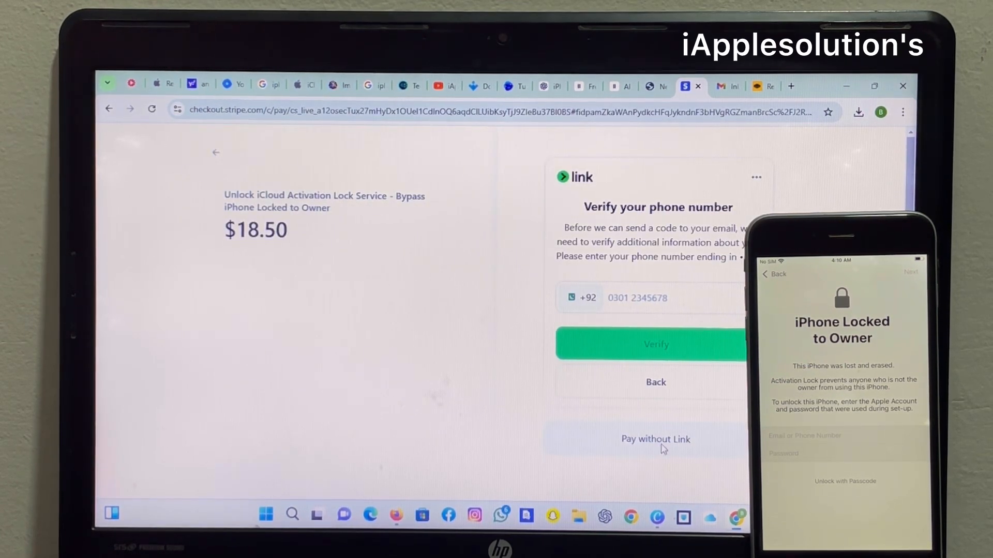
- Choose 'Pay without Link' and scroll the Stripe card payment form
click(655, 440)
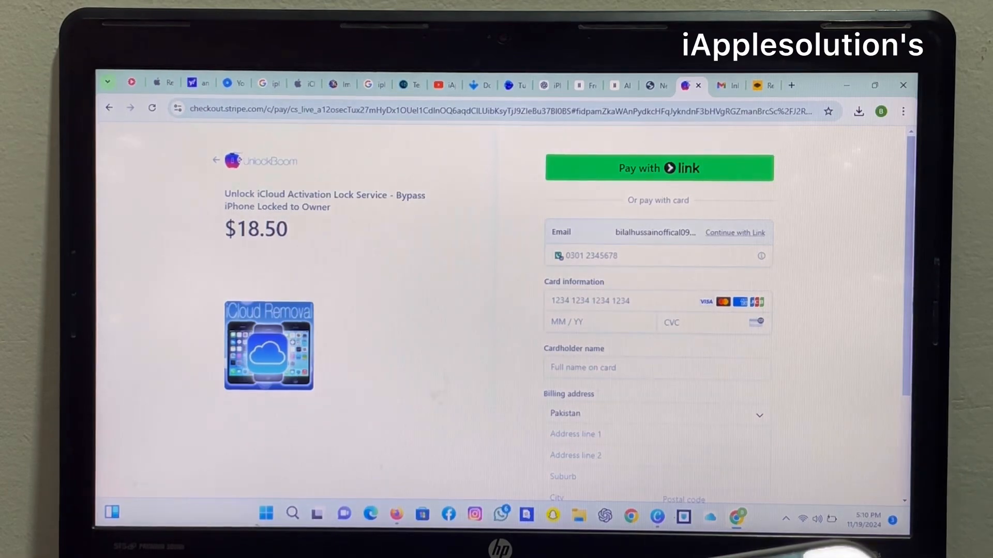
scroll(down, 3)
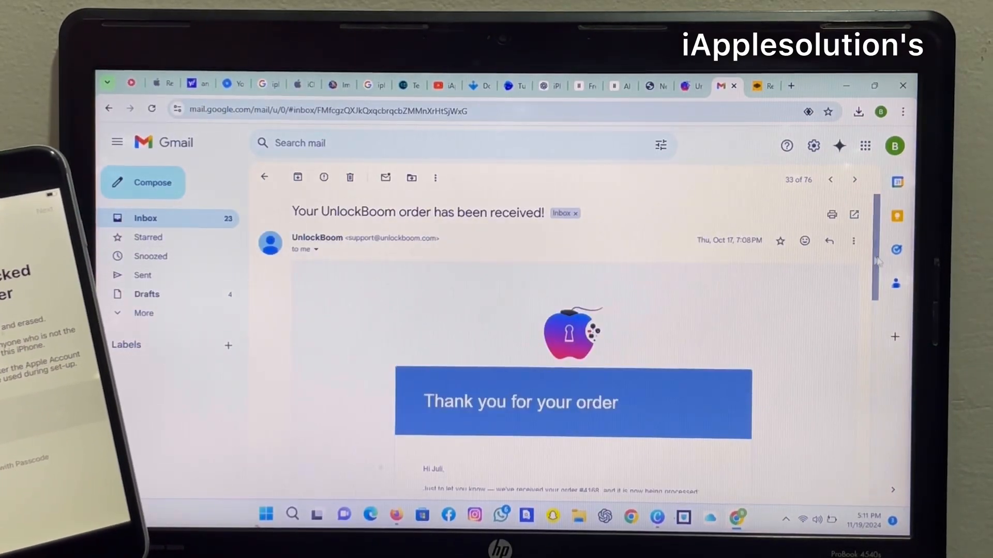
scroll(down, 3)
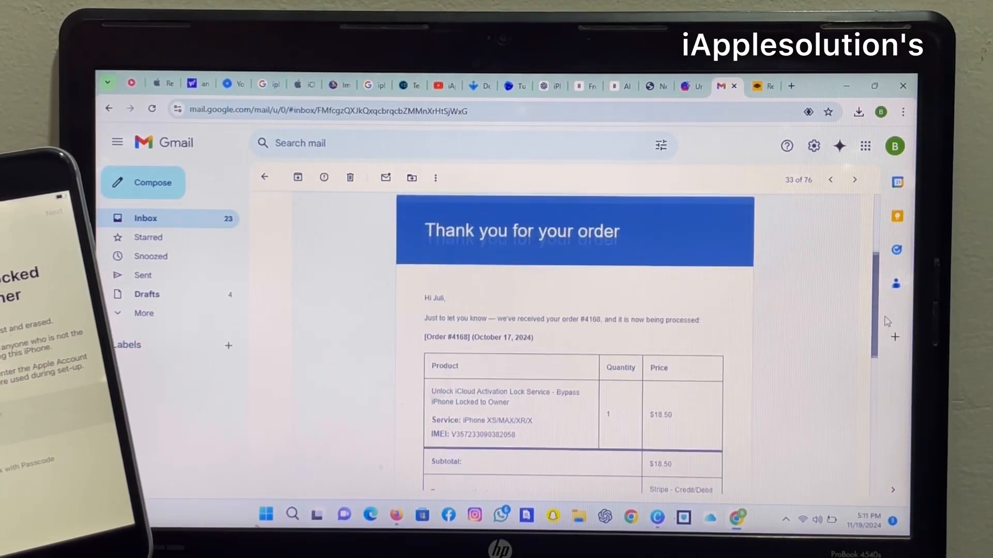
scroll(down, 3)
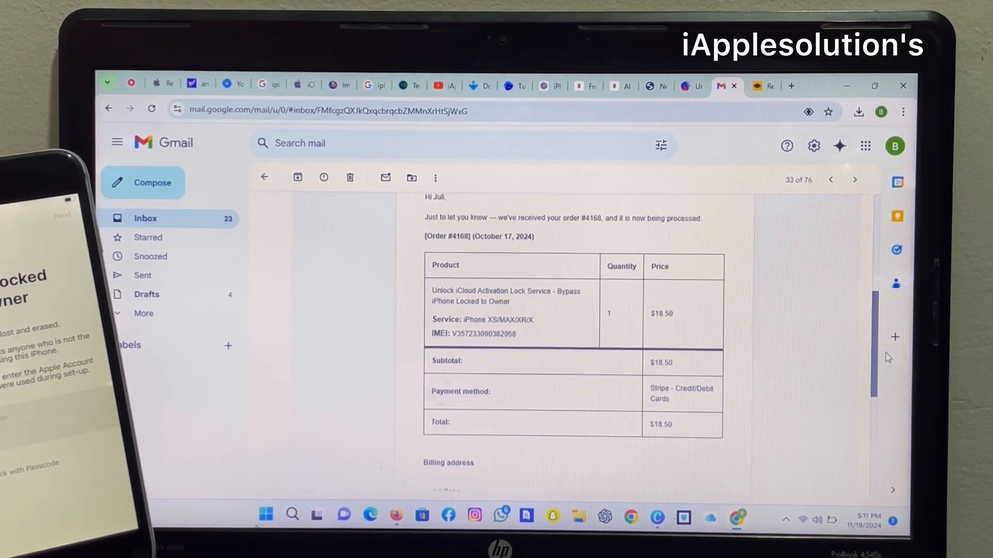
scroll(up, 3)
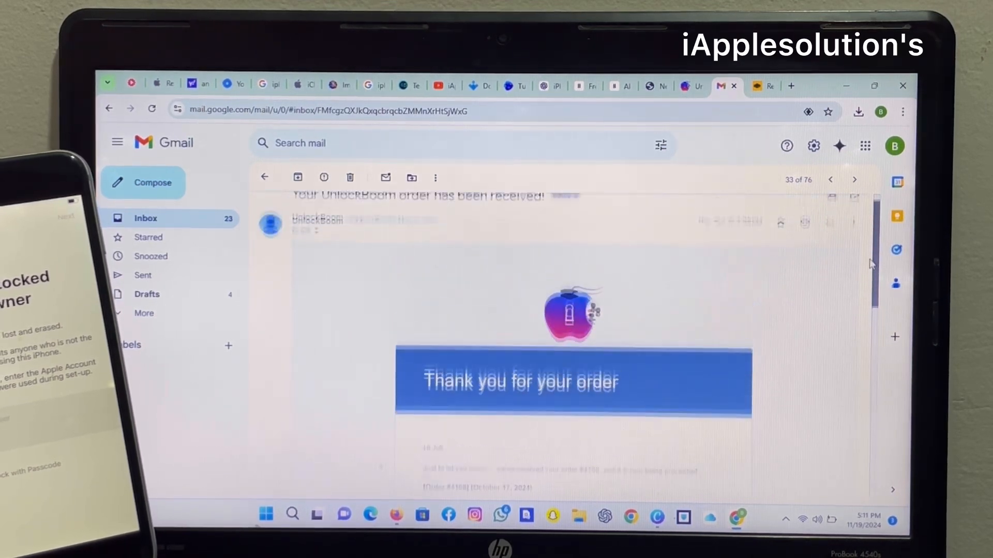
scroll(up, 3)
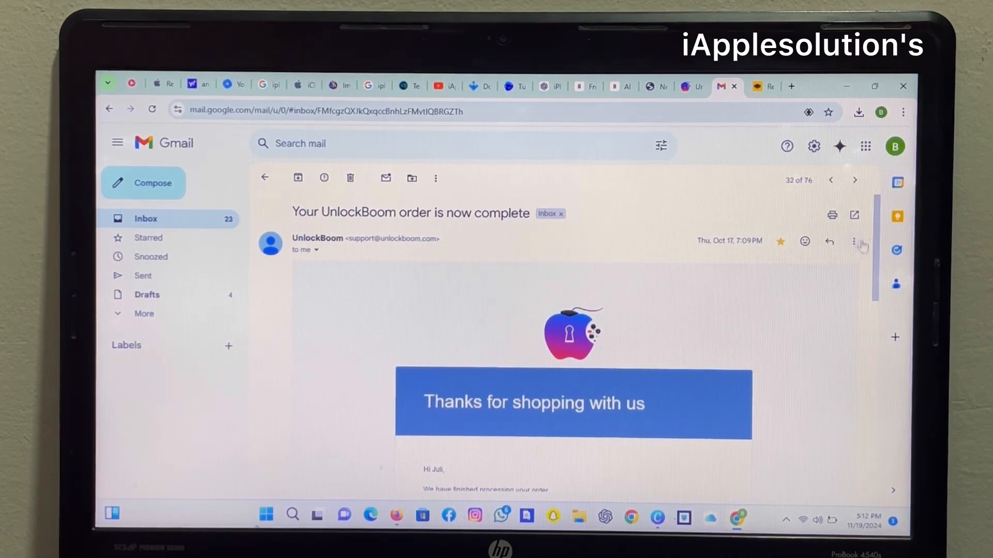
scroll(down, 3)
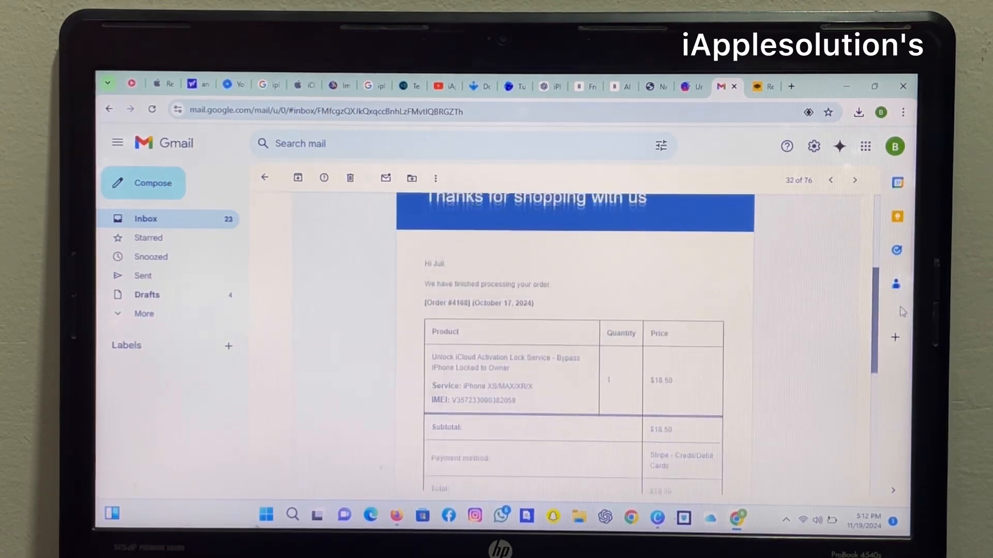
scroll(down, 3)
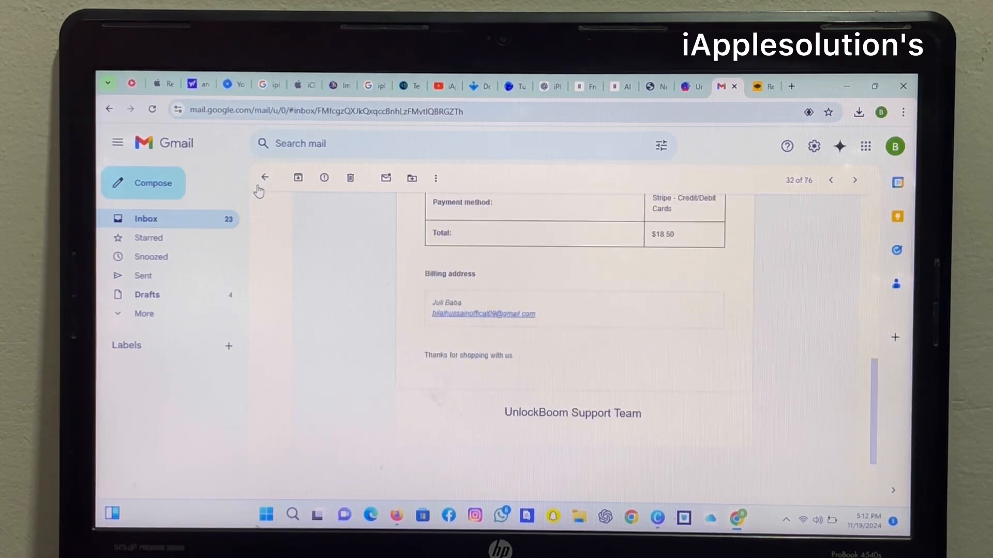
click(264, 177)
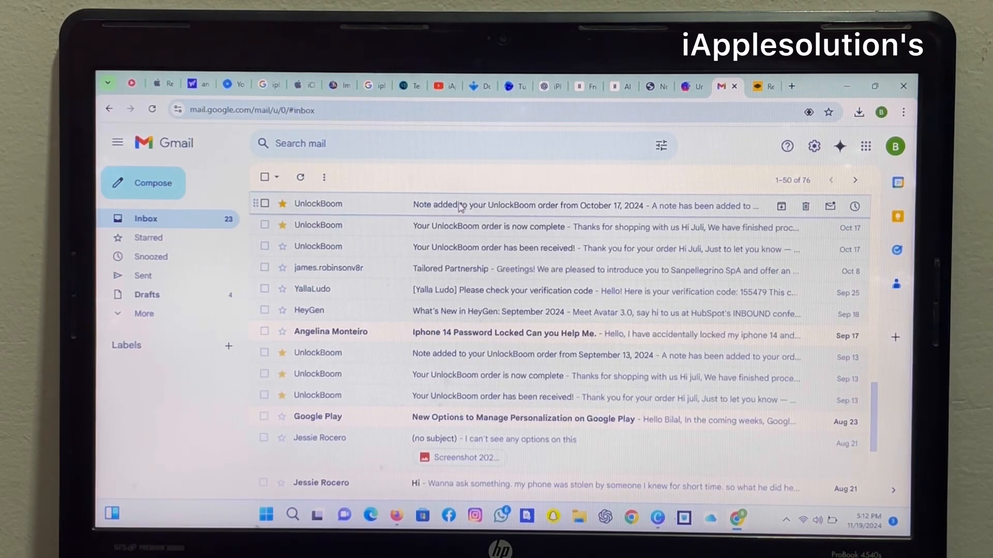
click(570, 205)
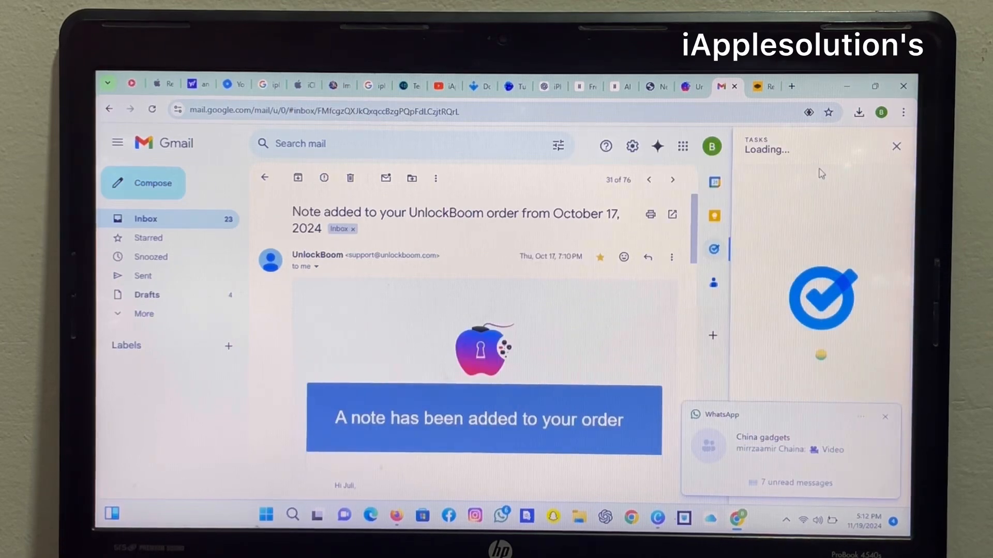
- Close the Tasks panel, read the Activation Lock off note, and return to the inbox
click(895, 146)
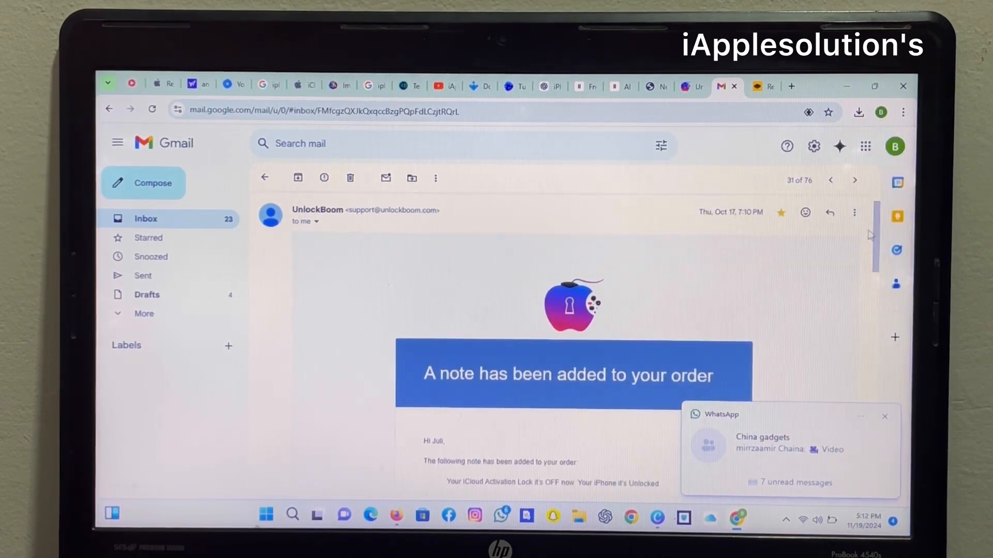
scroll(down, 3)
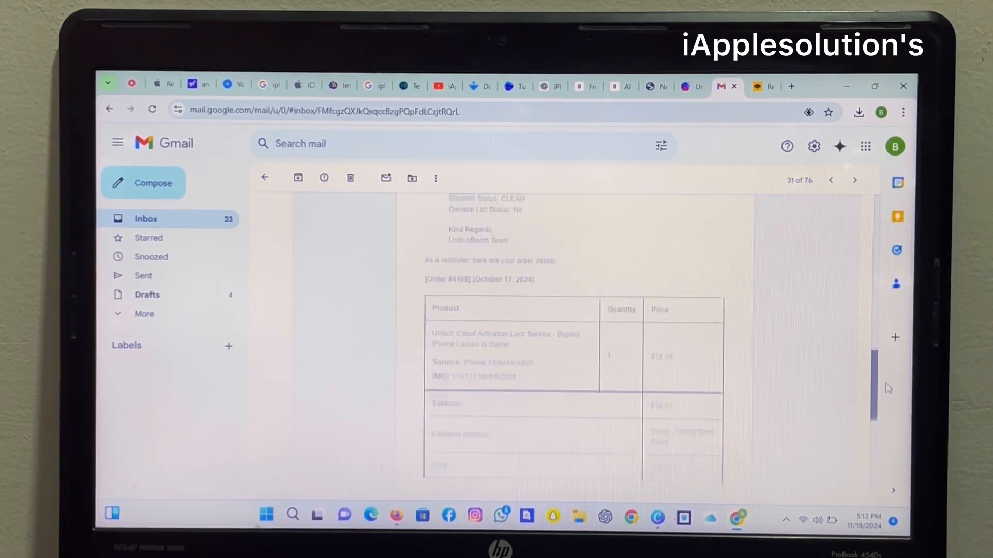
scroll(down, 3)
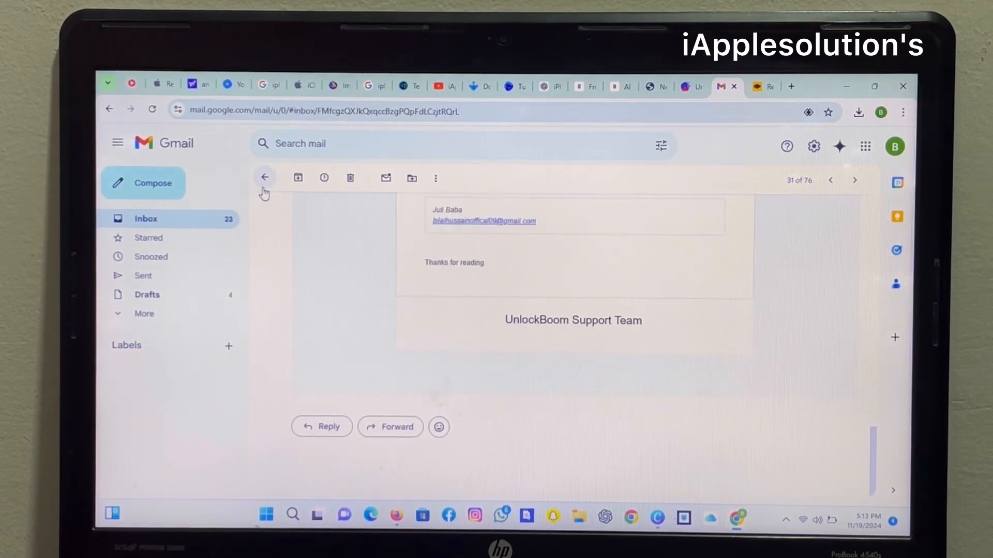
click(265, 177)
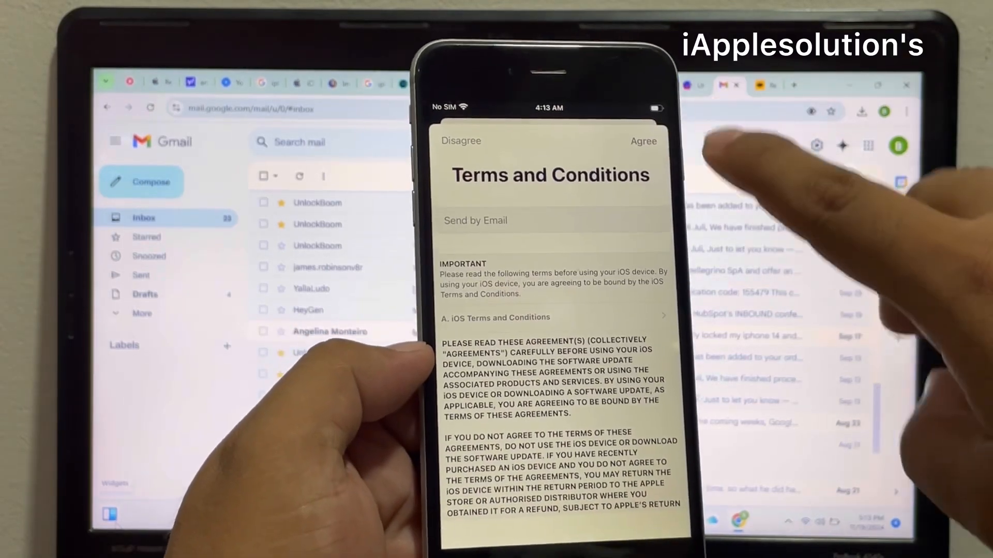
- Agree to the terms, continue past automatic updates, and keep Light appearance
click(643, 141)
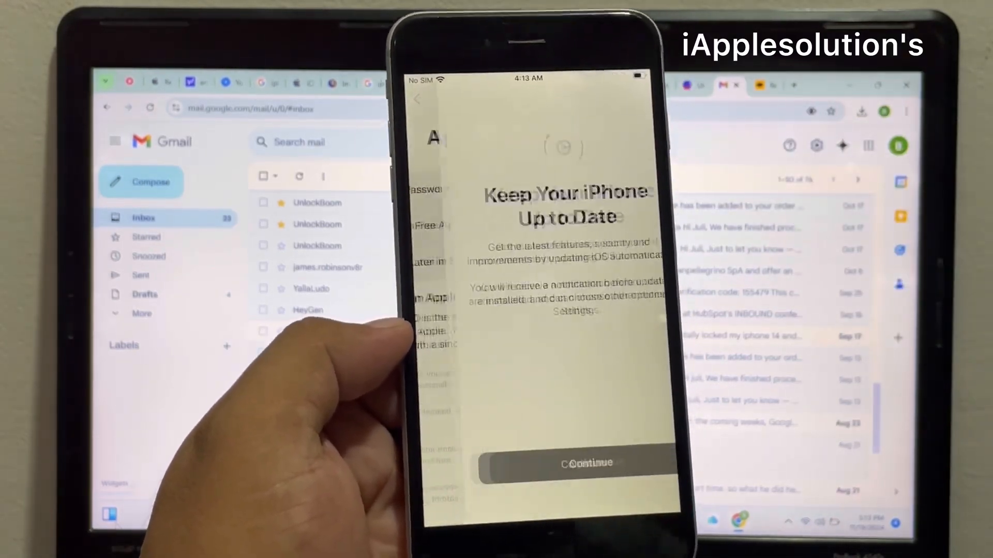
click(584, 463)
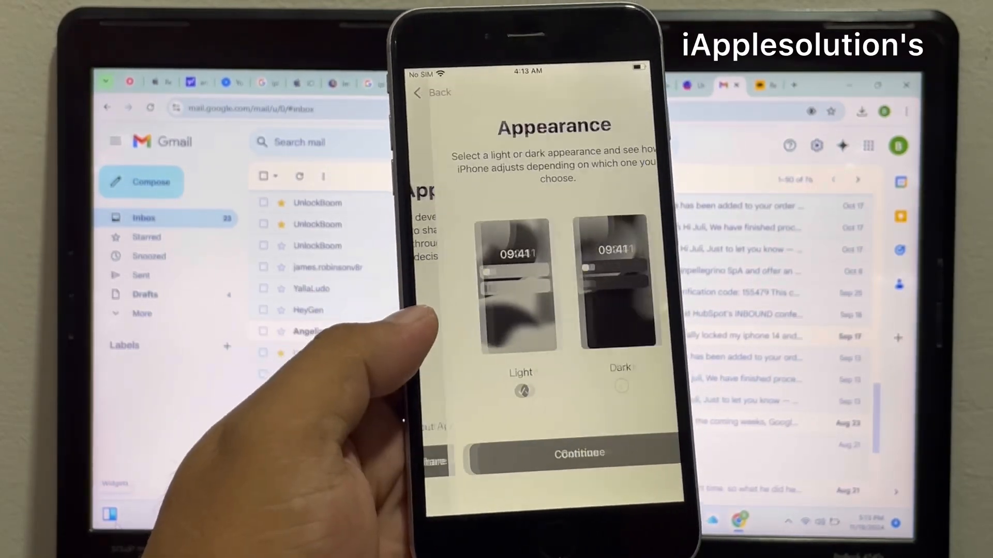
click(578, 453)
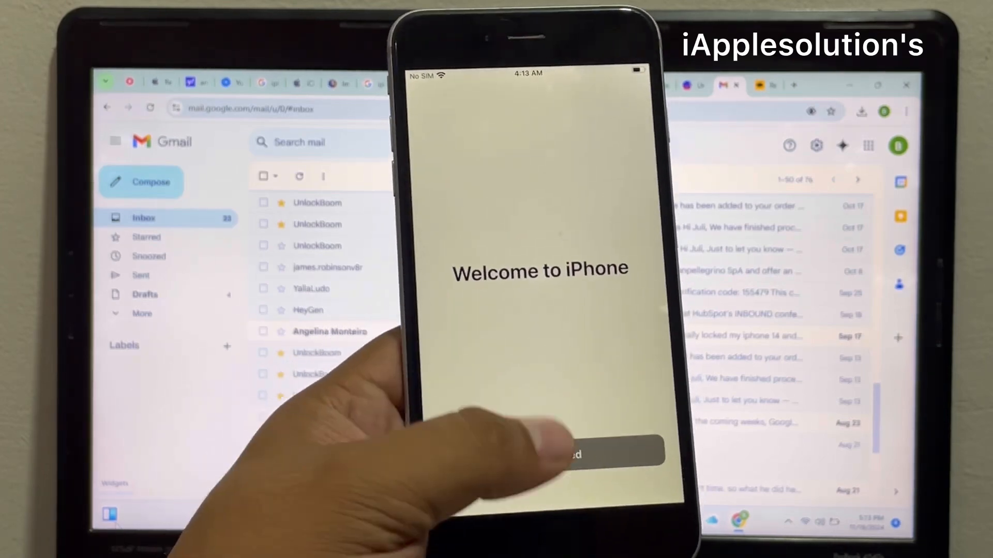